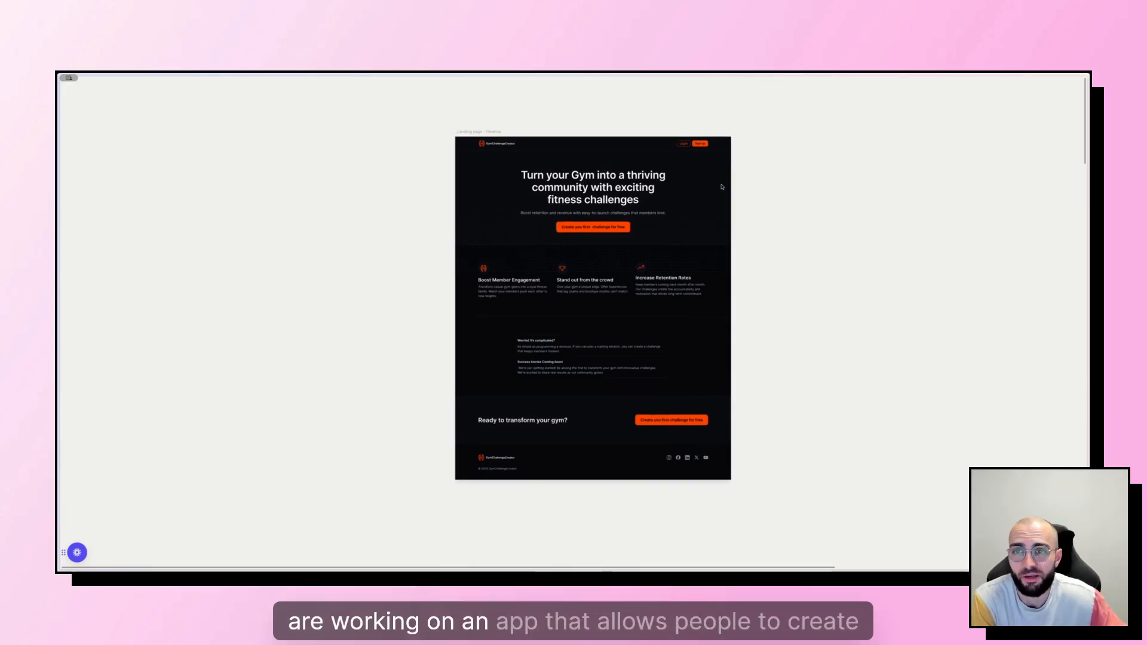
{"action": "mouse_move", "coordinate": [792, 201]}
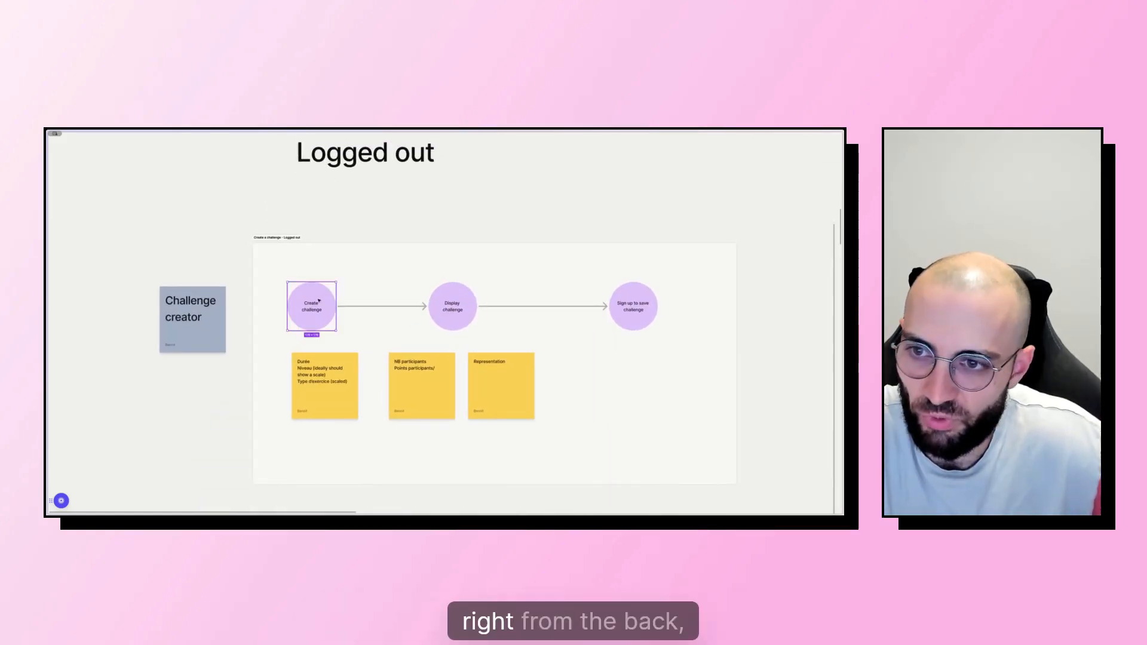
- Scroll down through the Logged out and Logged in user flow boards
{"action": "left_click", "coordinate": [452, 305]}
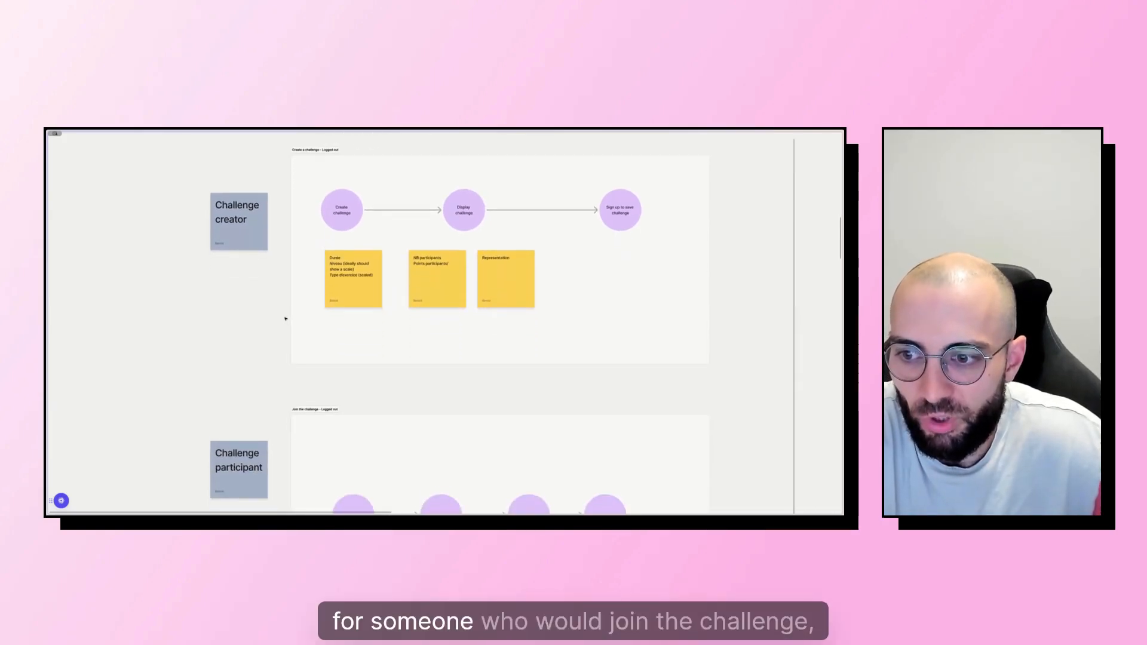
{"action": "scroll", "scroll_direction": "down", "scroll_amount": 3}
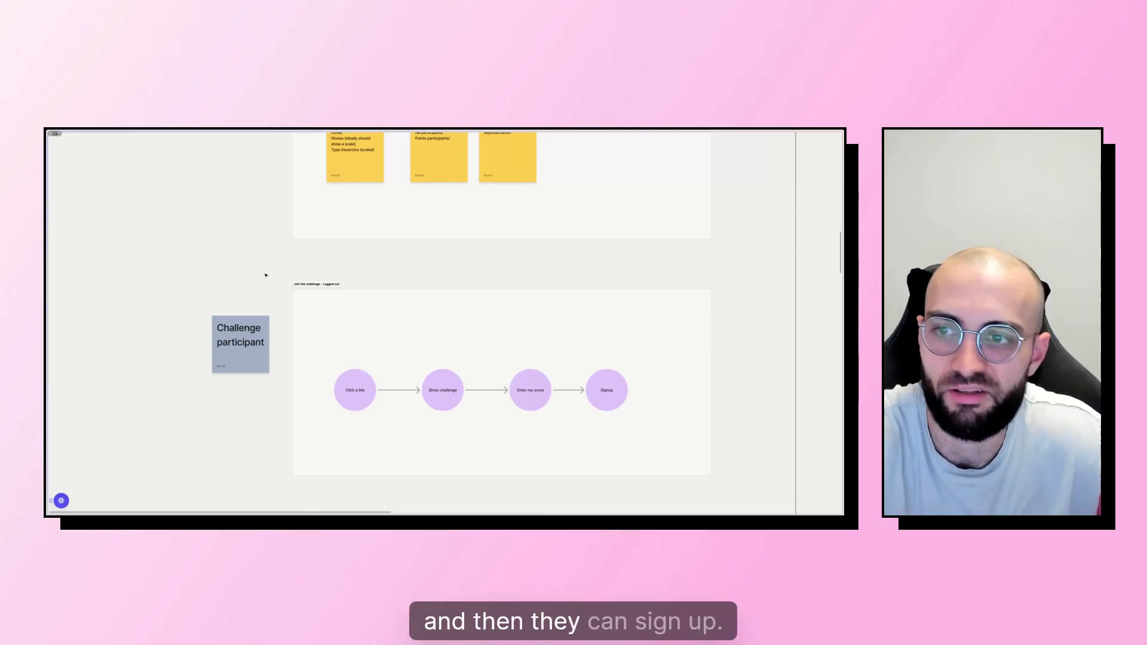
{"action": "scroll", "scroll_direction": "down", "scroll_amount": 3}
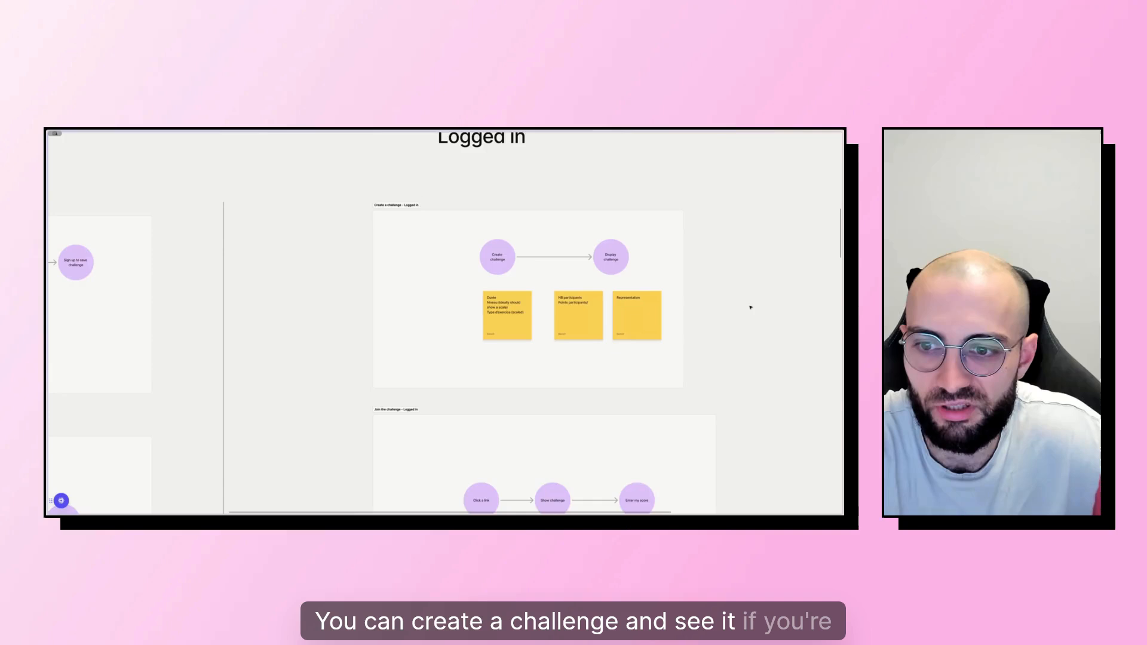
{"action": "scroll", "scroll_direction": "down", "scroll_amount": 3}
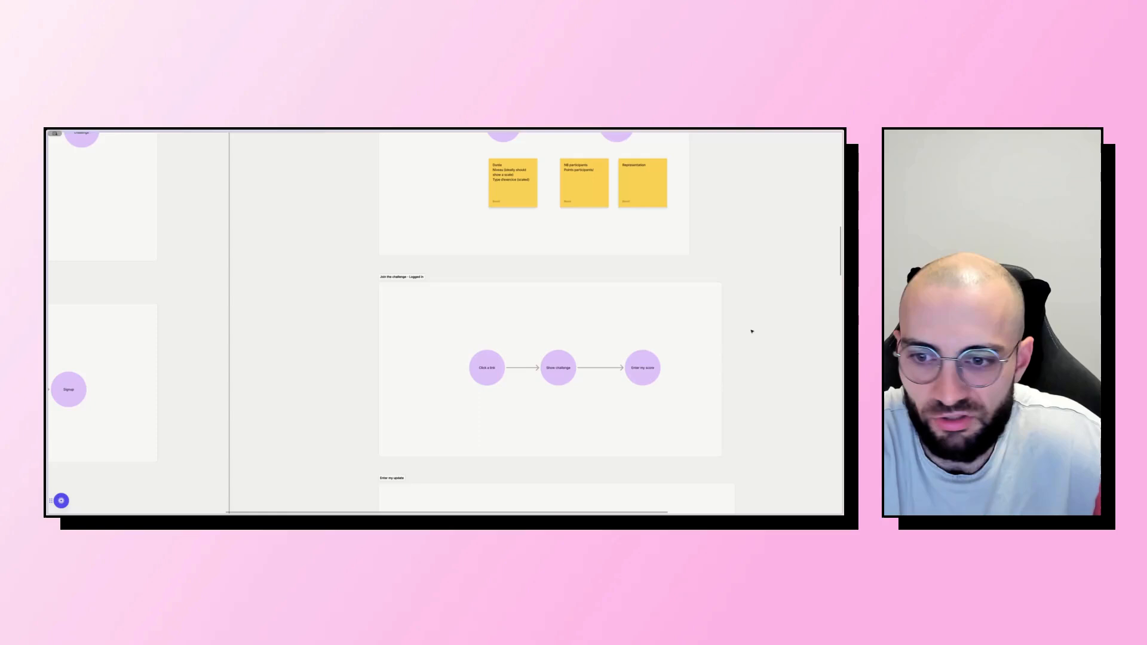
{"action": "scroll", "scroll_direction": "down", "scroll_amount": 3}
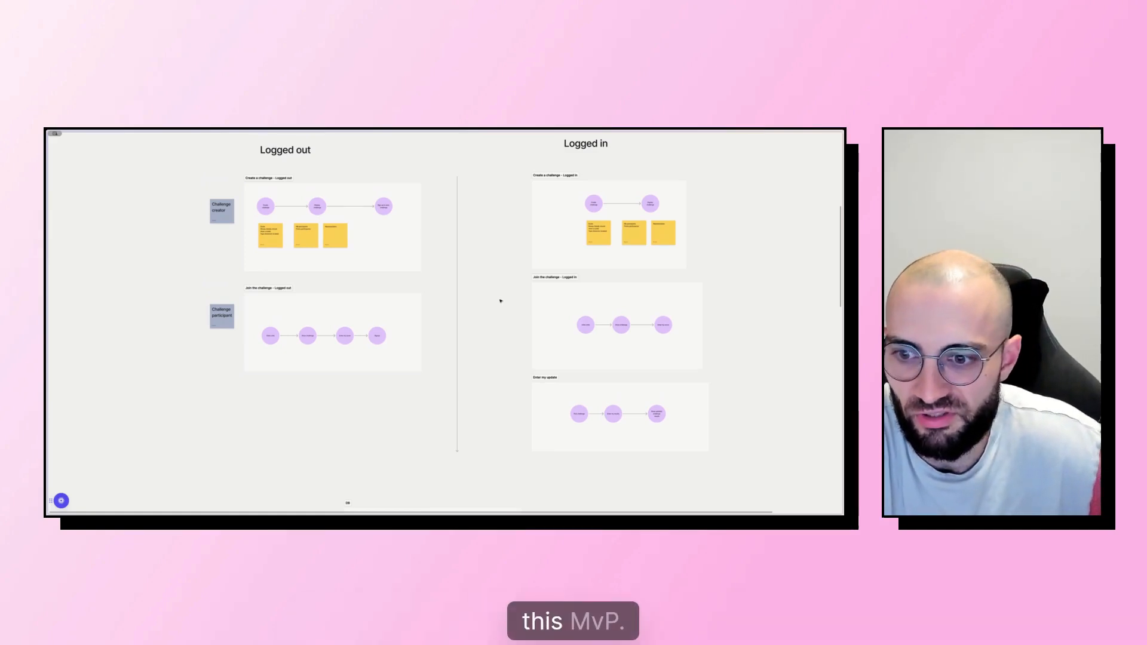
{"action": "scroll", "scroll_direction": "down", "scroll_amount": 3}
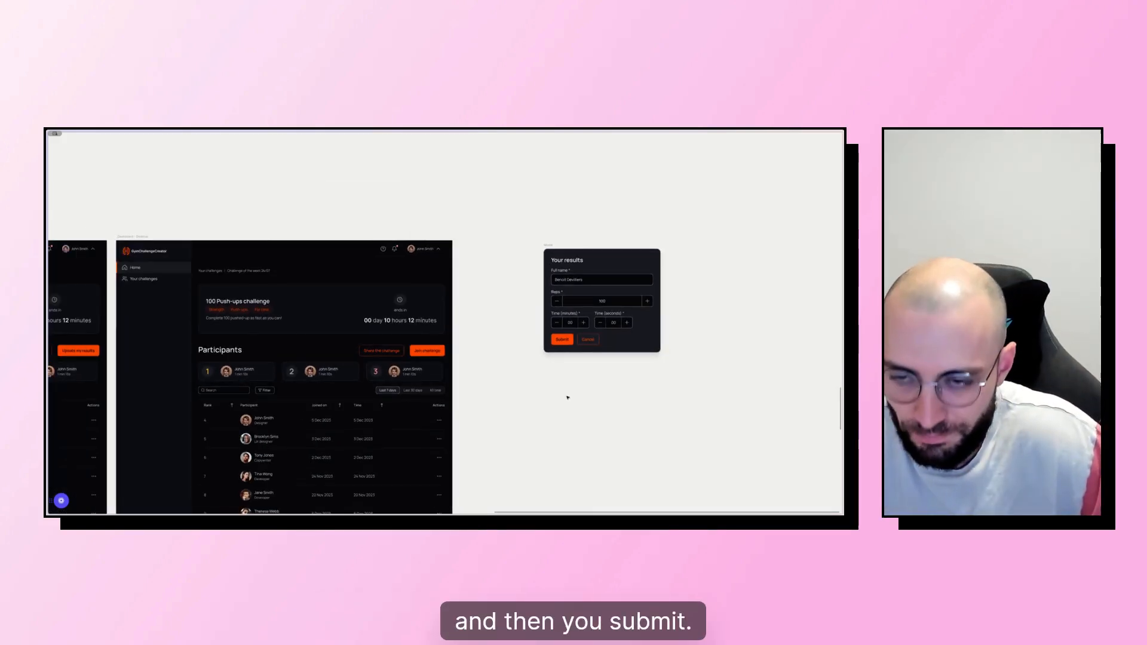
- Bring the challenge page frame with participants table and the Your results modal into view
{"action": "left_click", "coordinate": [561, 339]}
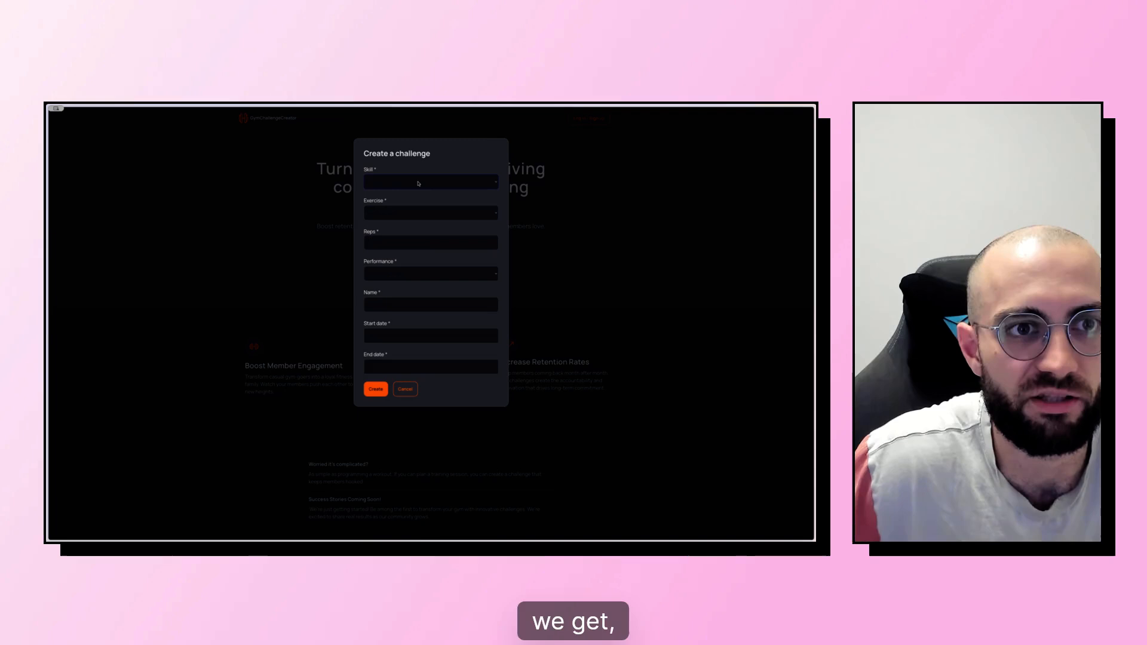
- Enter Strength, 100 Push-ups for time, name '100 pushups for time', and one-week start/end dates
{"action": "left_click", "coordinate": [430, 182]}
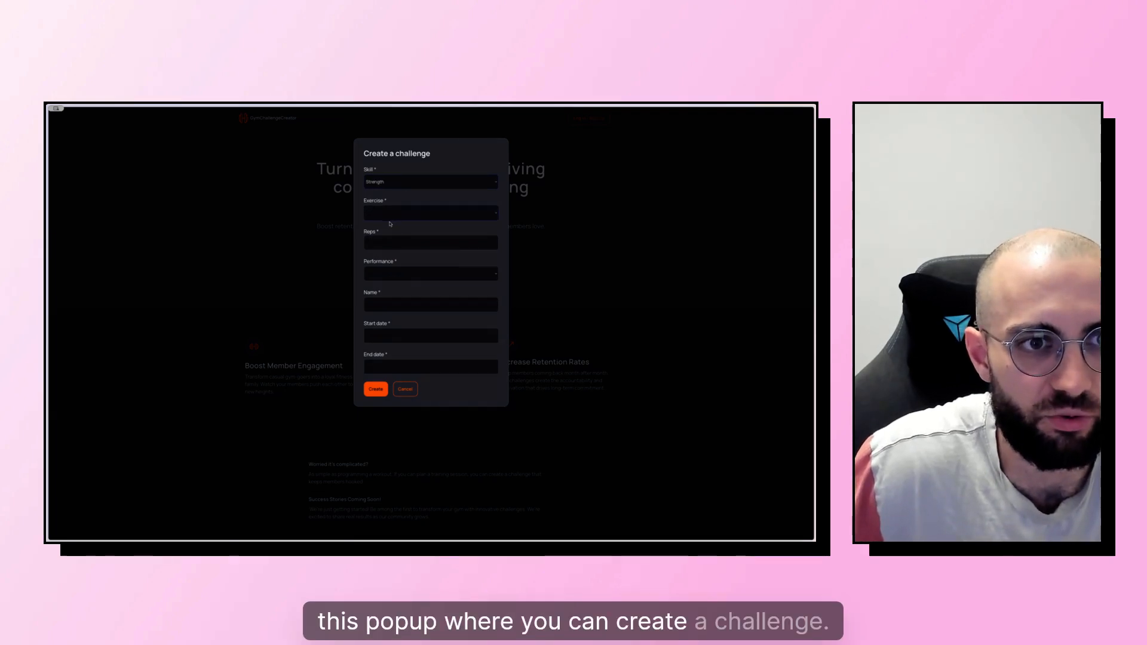
{"action": "type", "text": "100"}
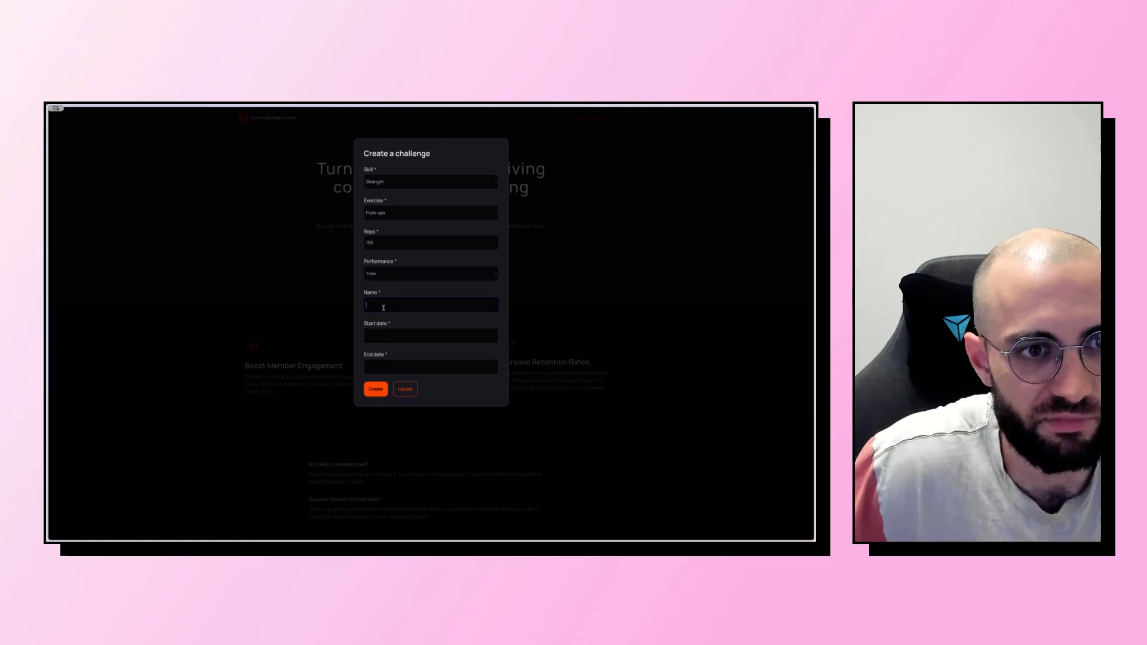
{"action": "type", "text": "Pushup"}
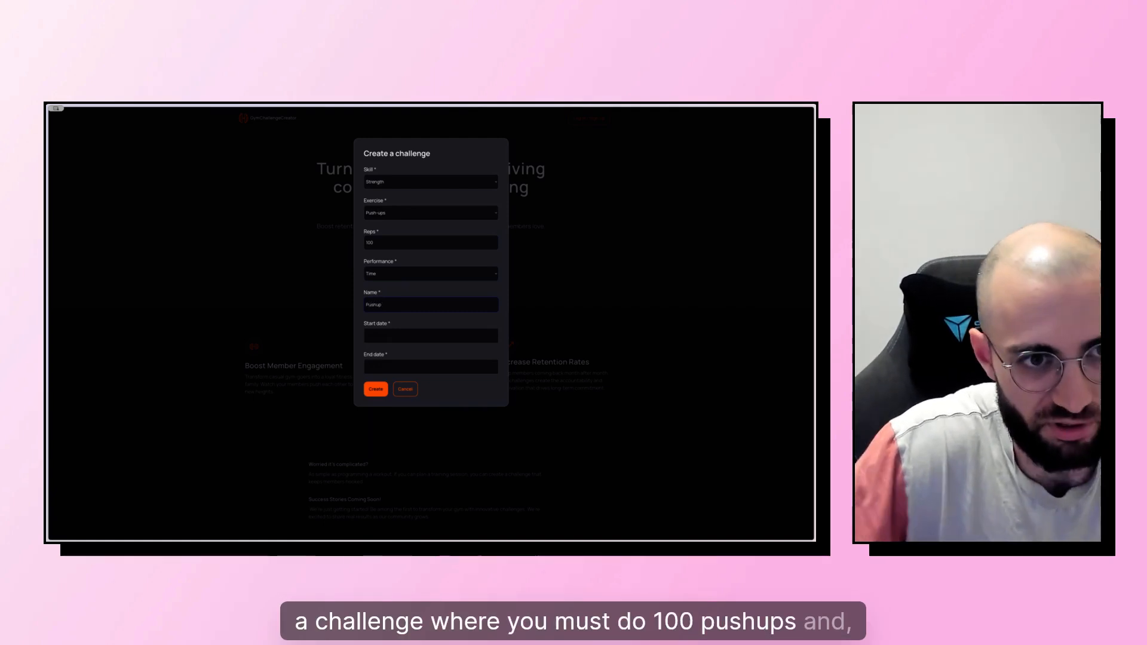
{"action": "type", "text": "100 pushups"}
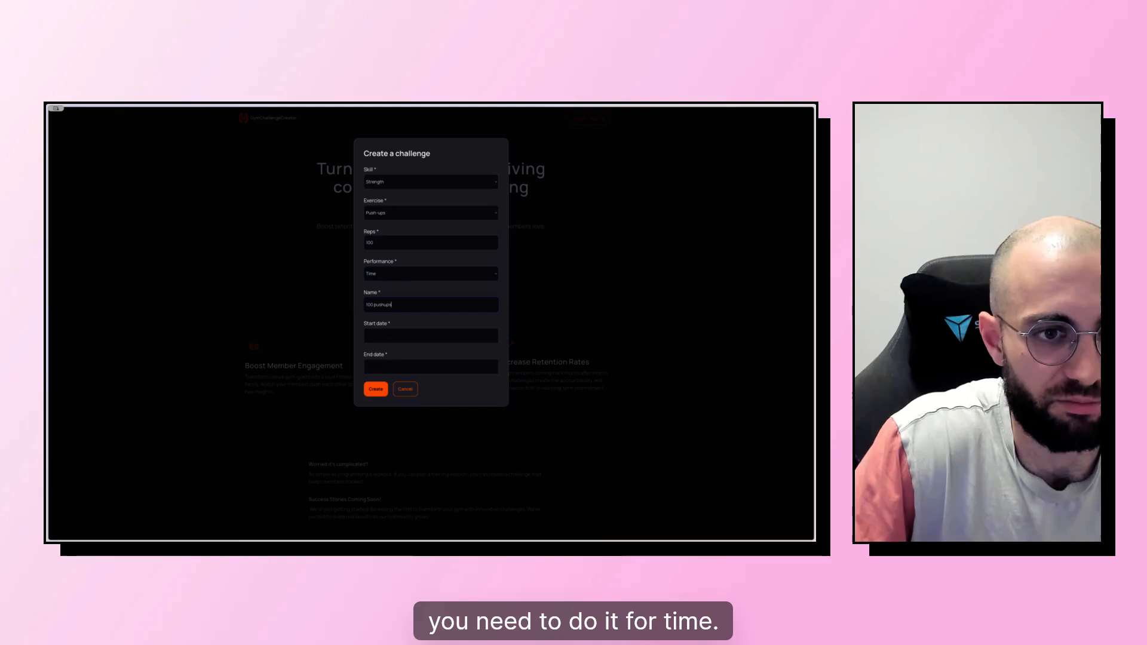
{"action": "left_click", "coordinate": [430, 335]}
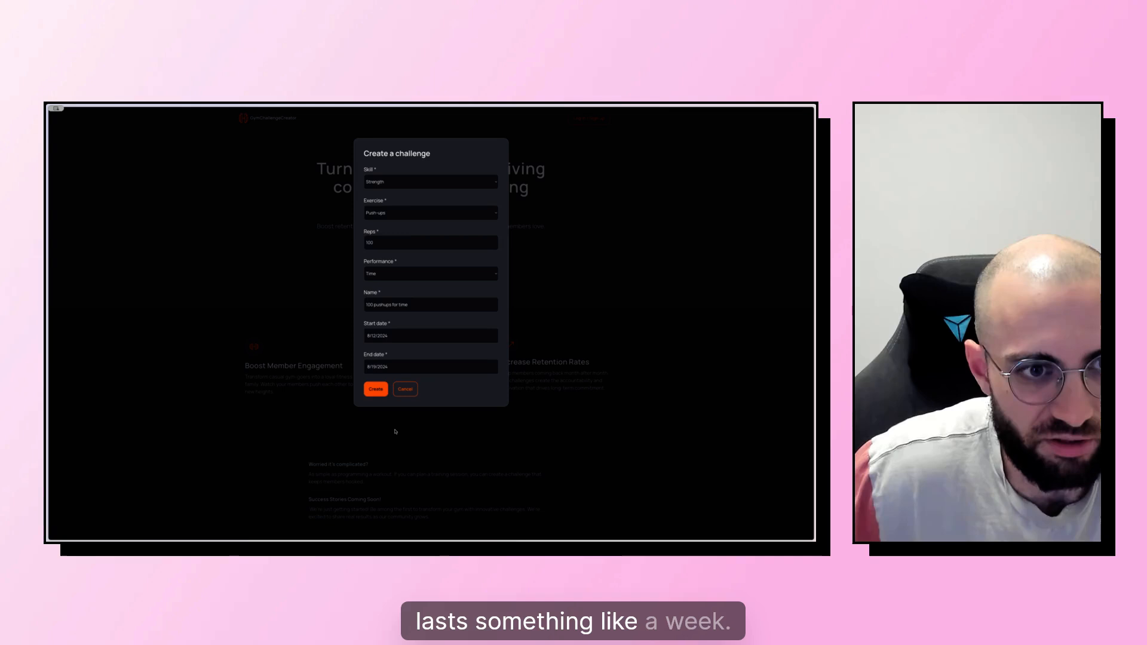
{"action": "left_click", "coordinate": [375, 388]}
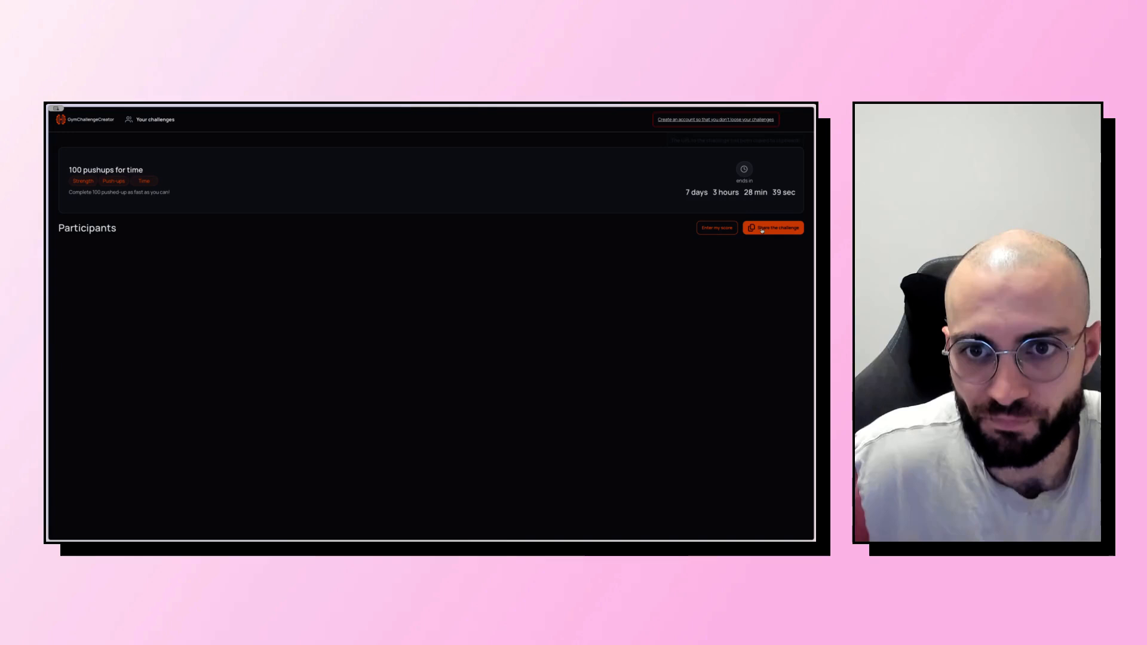
- Copy the share link for the '100 pushups for time' challenge
{"action": "left_click", "coordinate": [772, 228]}
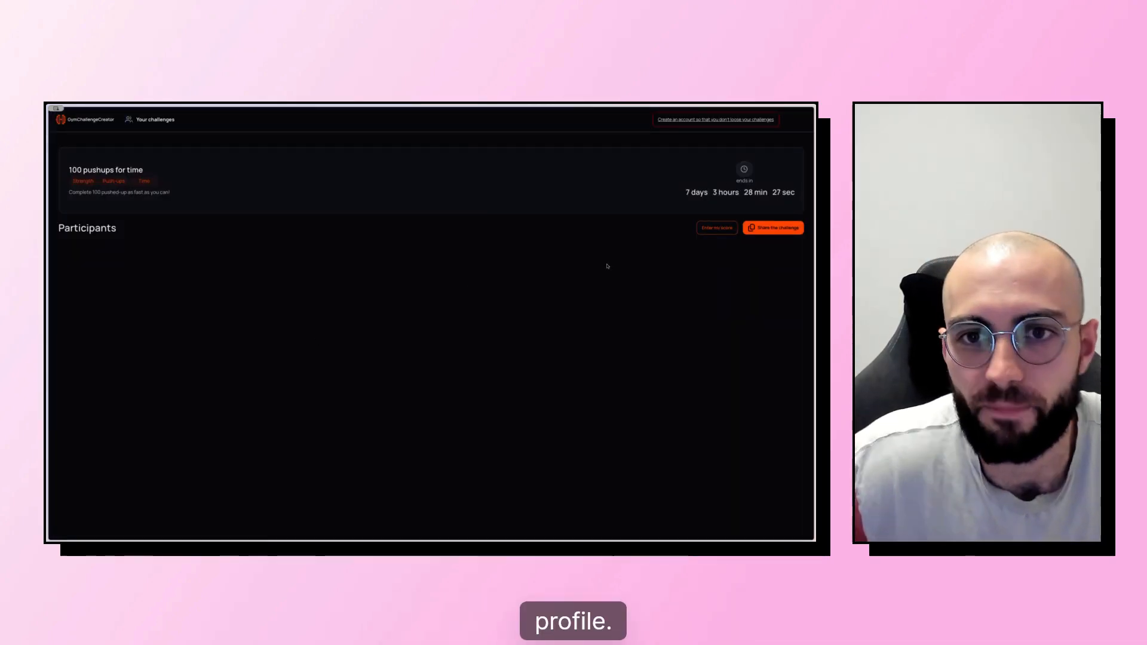
- Submit a score of 100 reps in the Your score dialog
{"action": "left_click", "coordinate": [716, 228]}
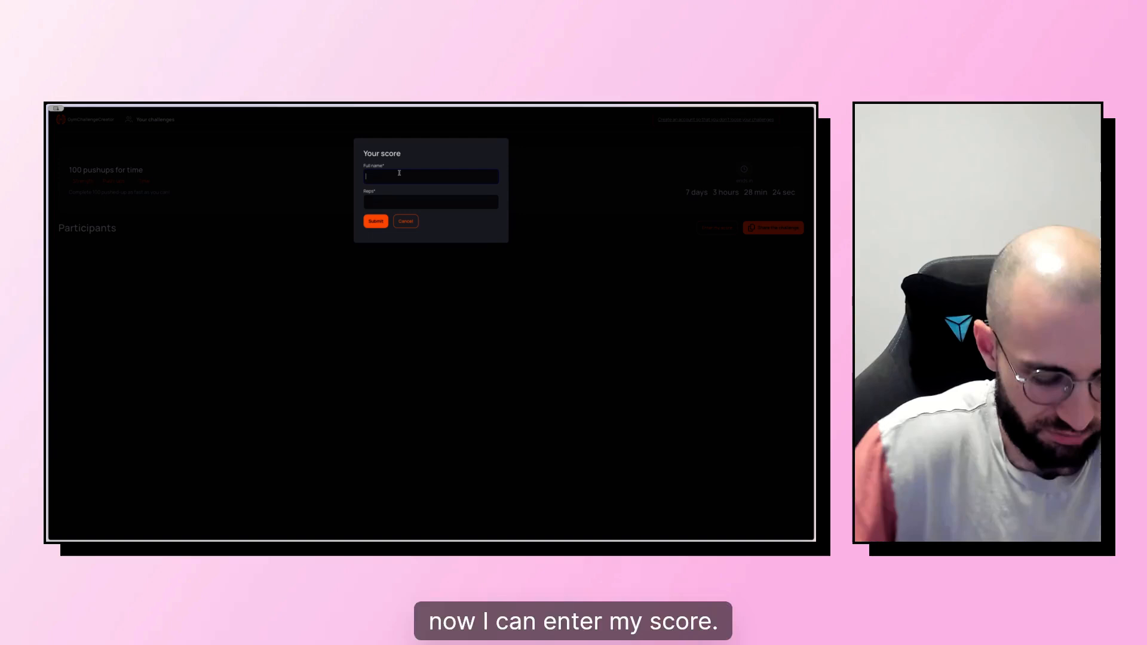
{"action": "type", "text": "100"}
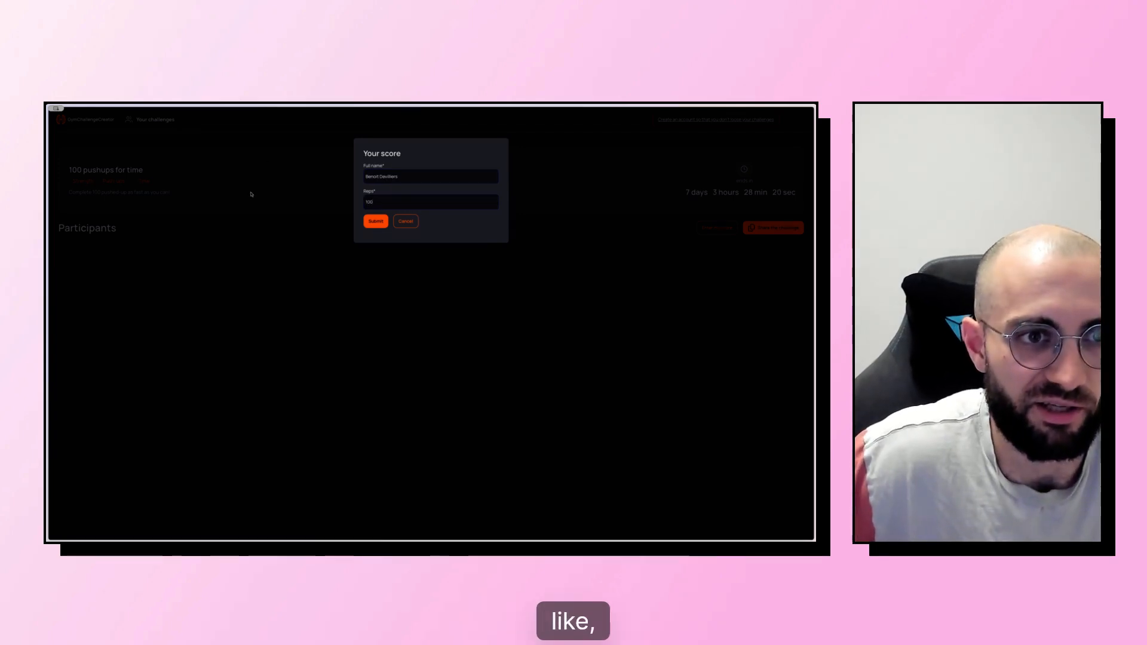
{"action": "left_click", "coordinate": [375, 222]}
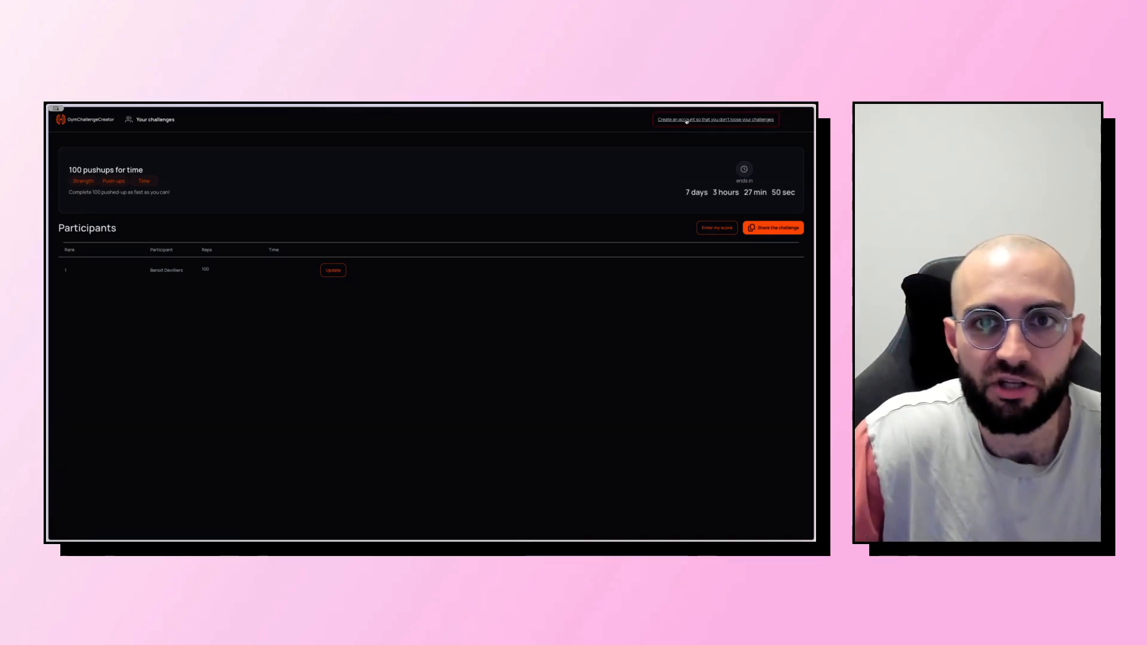
- Sign up through the create-account banner using a Google account
{"action": "left_click", "coordinate": [714, 120]}
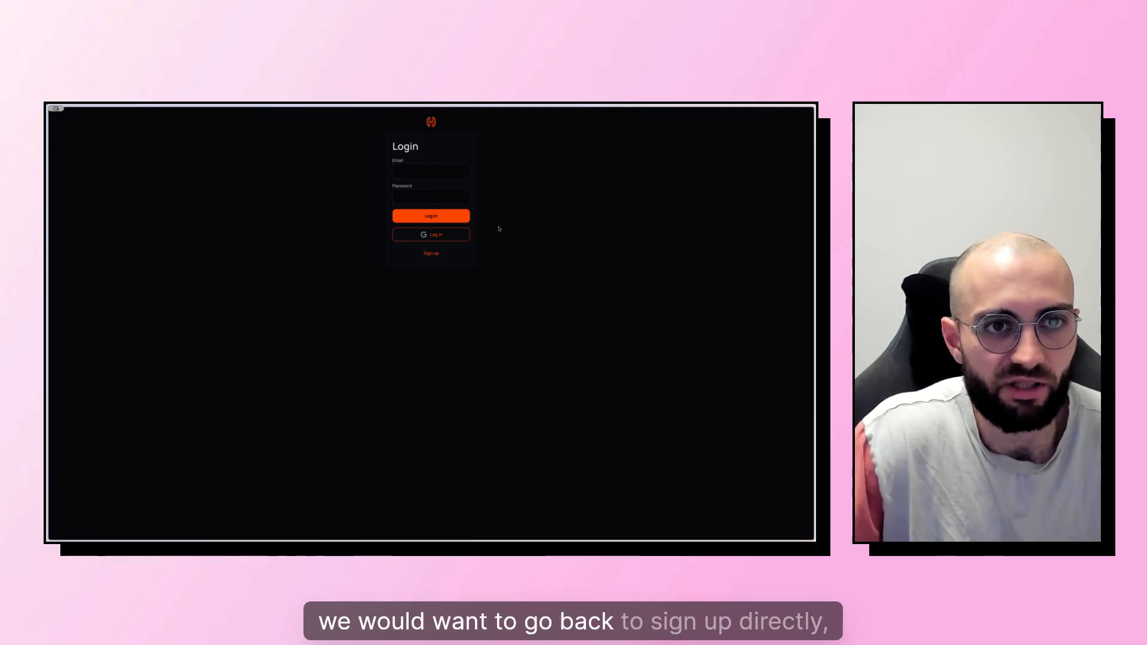
{"action": "left_click", "coordinate": [430, 253]}
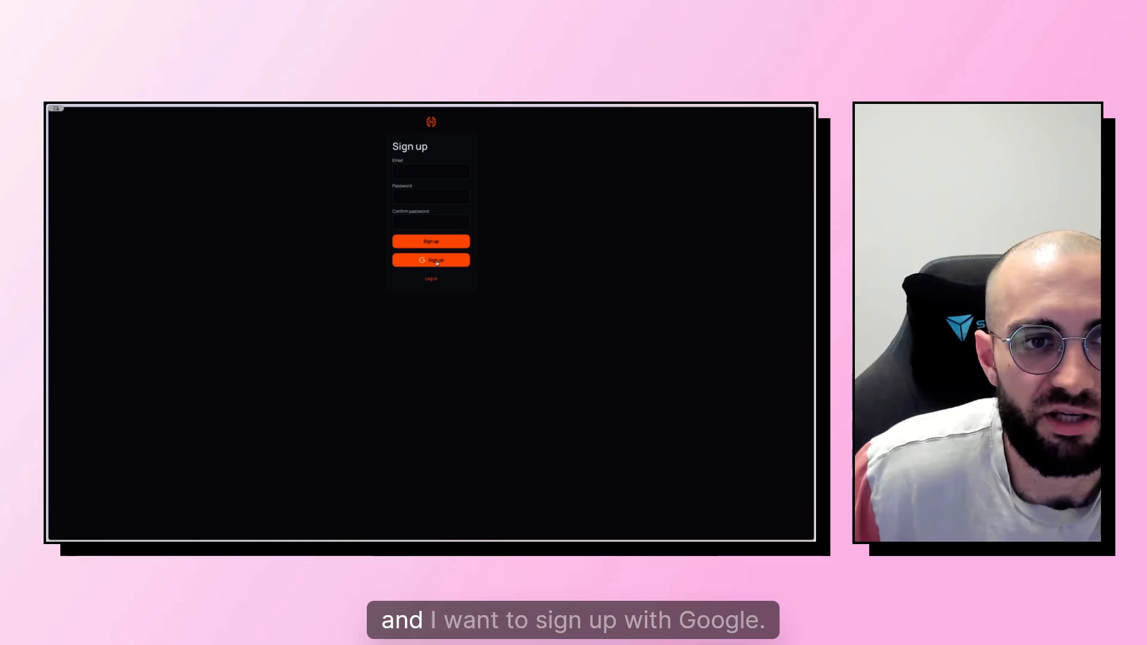
{"action": "left_click", "coordinate": [431, 260]}
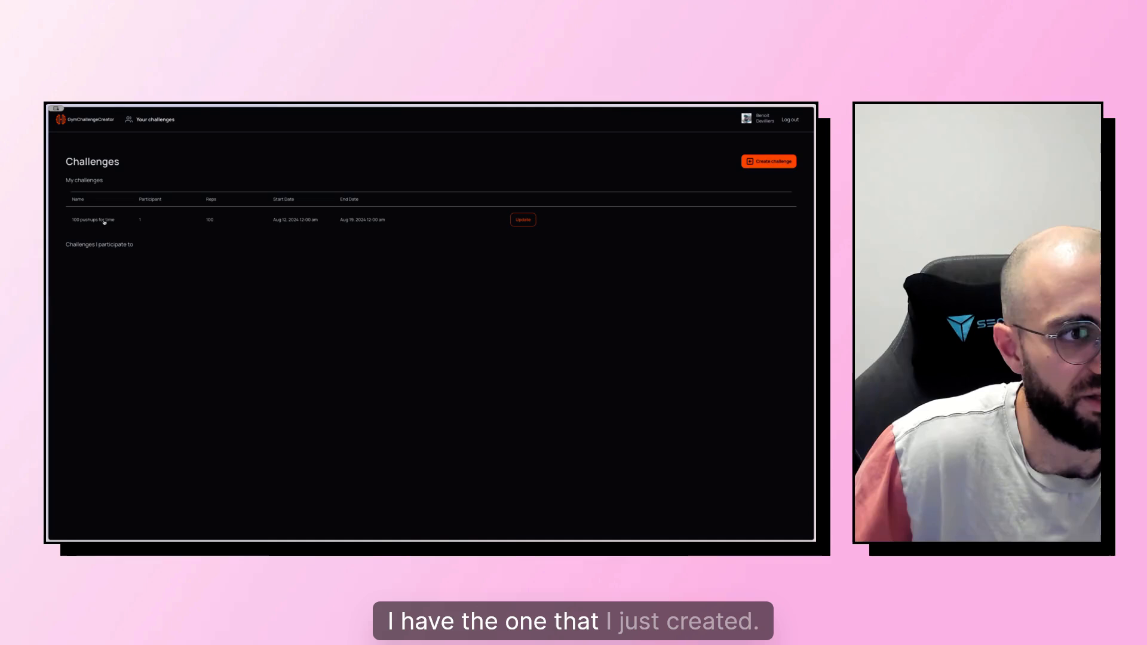
- Open '100 pushups for time' from the My challenges list
{"action": "left_click", "coordinate": [93, 220]}
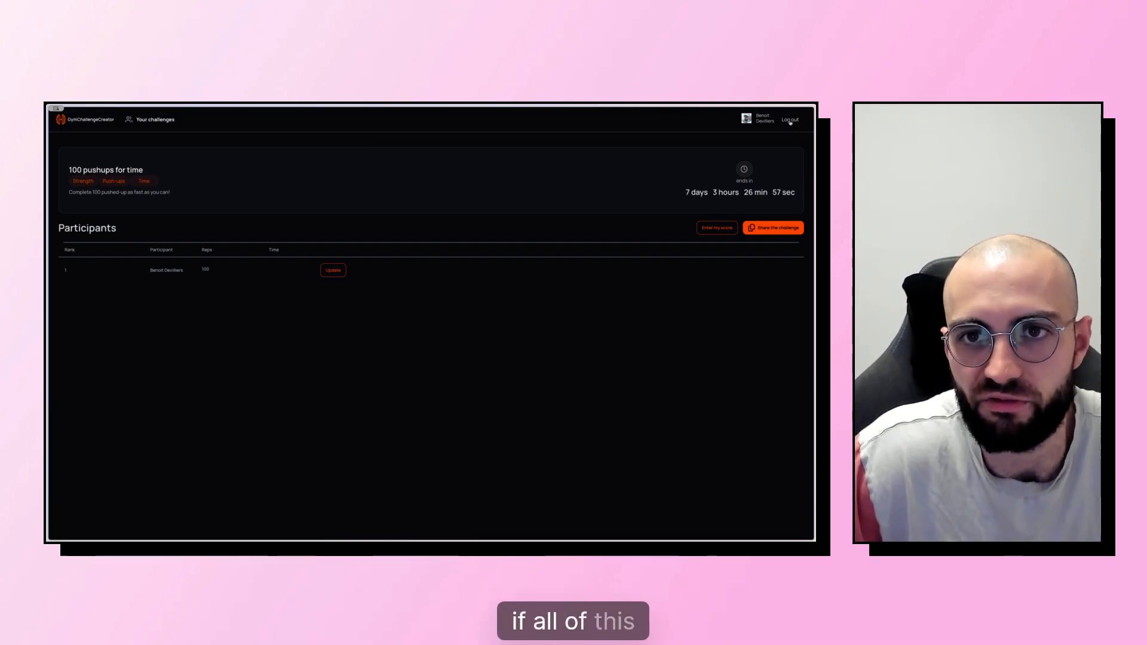
- Log out, then update the participant's pushups score to 50 reps and save
{"action": "left_click", "coordinate": [789, 120]}
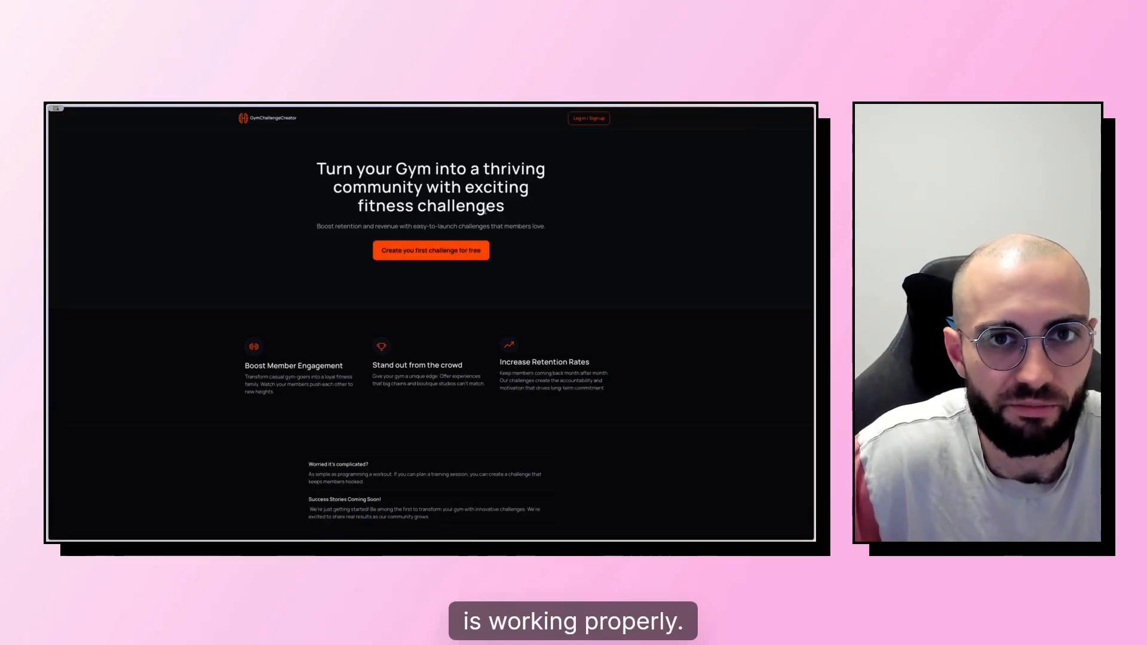
{"action": "left_click", "coordinate": [588, 117]}
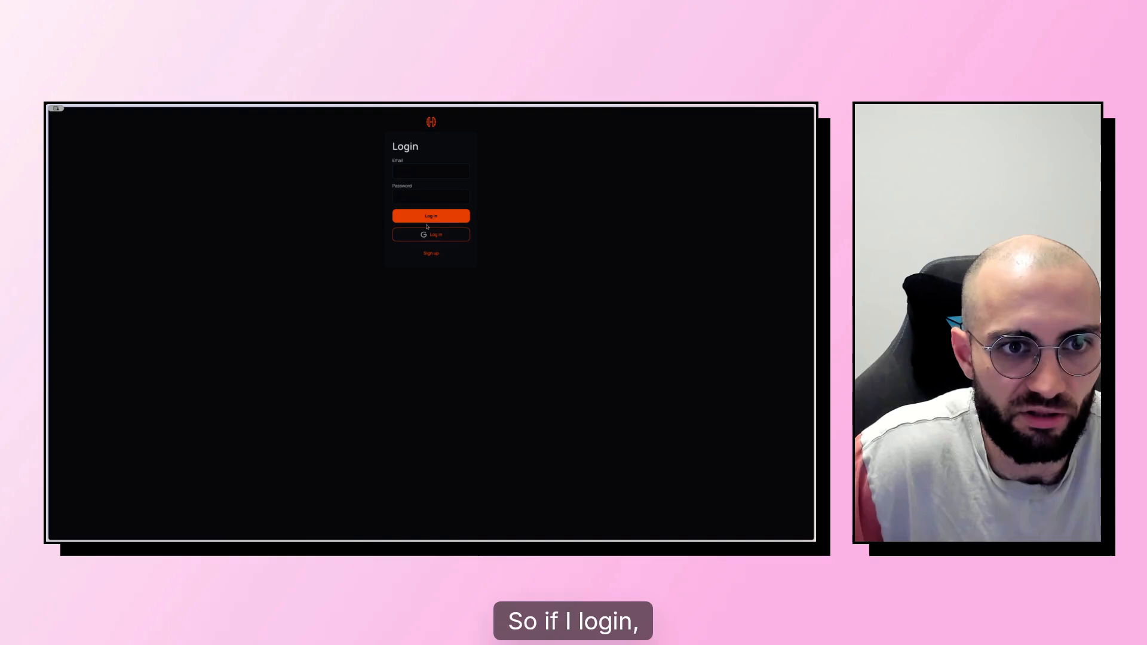
{"action": "left_click", "coordinate": [431, 234]}
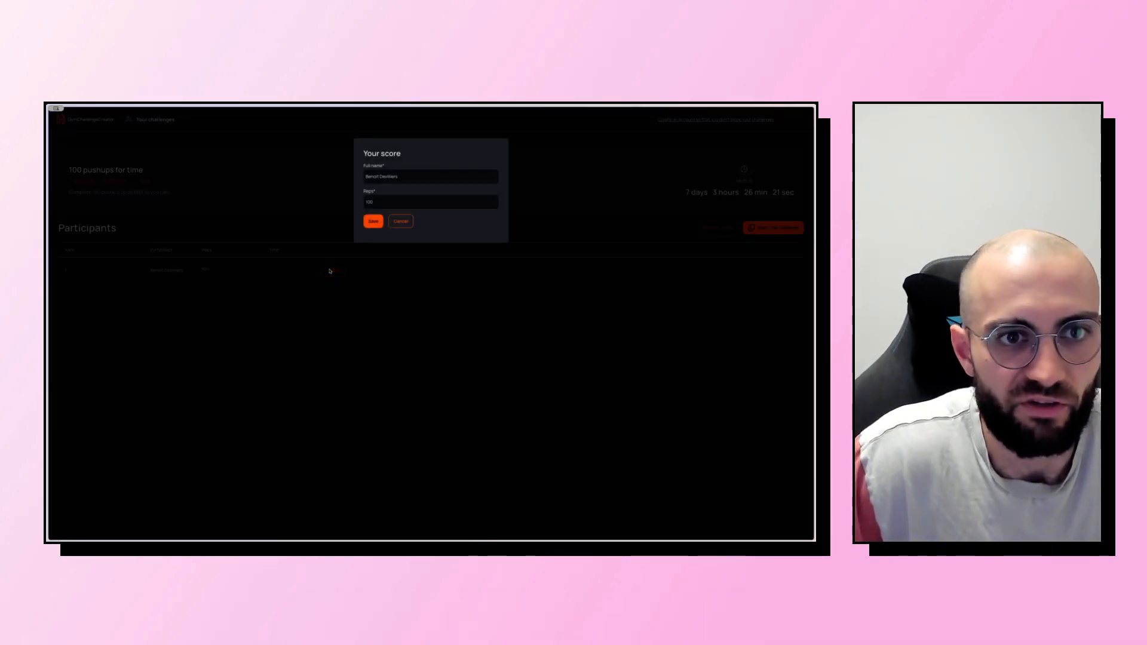
{"action": "left_click", "coordinate": [373, 221]}
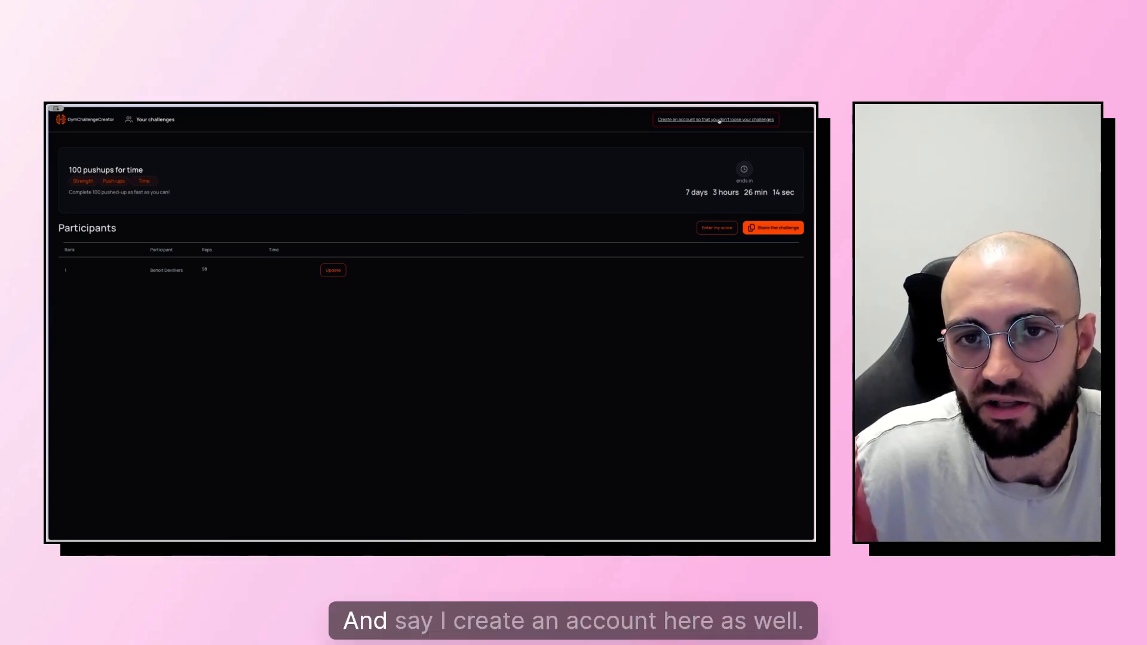
- Log back in, decline saving the password, and open '100 pushups for time' from participated challenges
{"action": "left_click", "coordinate": [715, 120]}
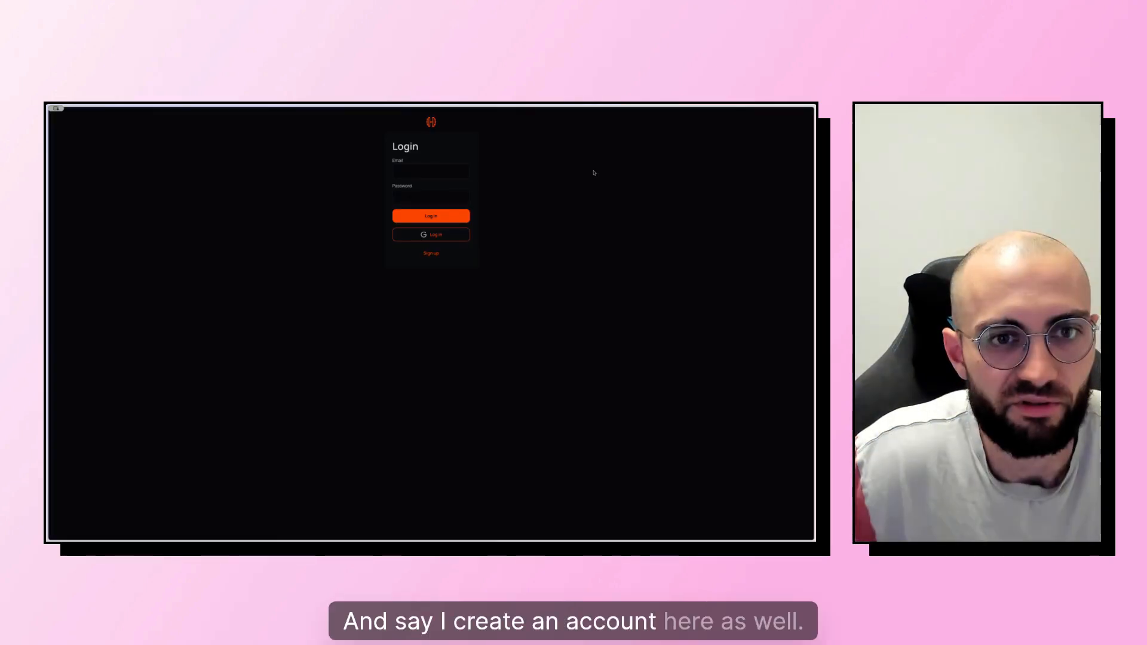
{"action": "left_click", "coordinate": [430, 254]}
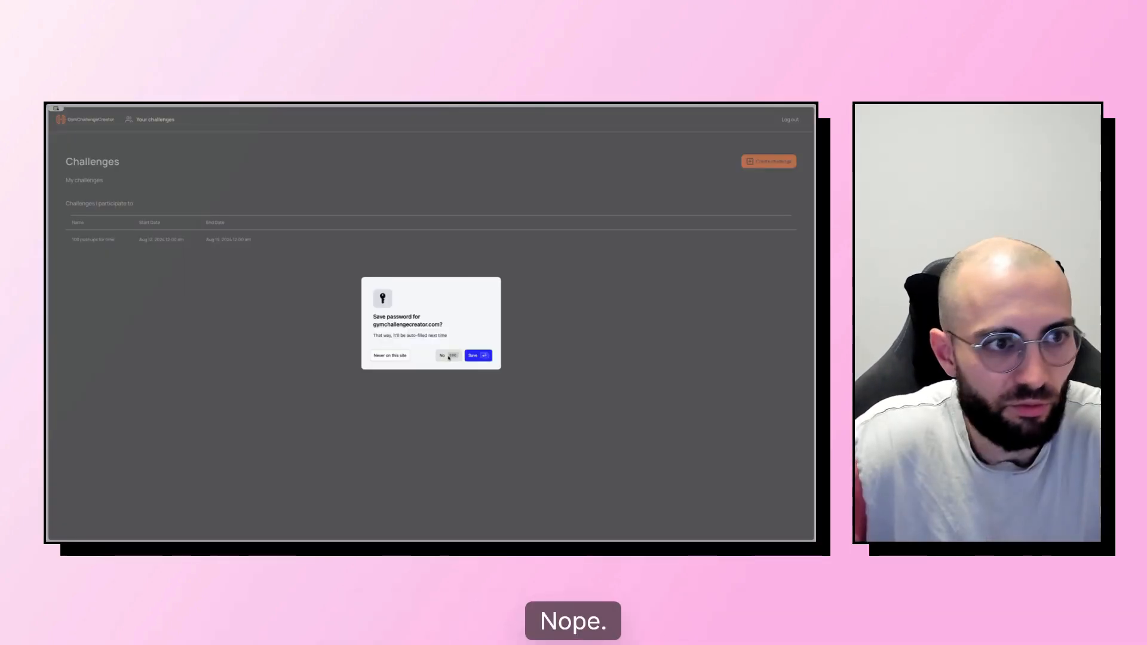
{"action": "left_click", "coordinate": [442, 356]}
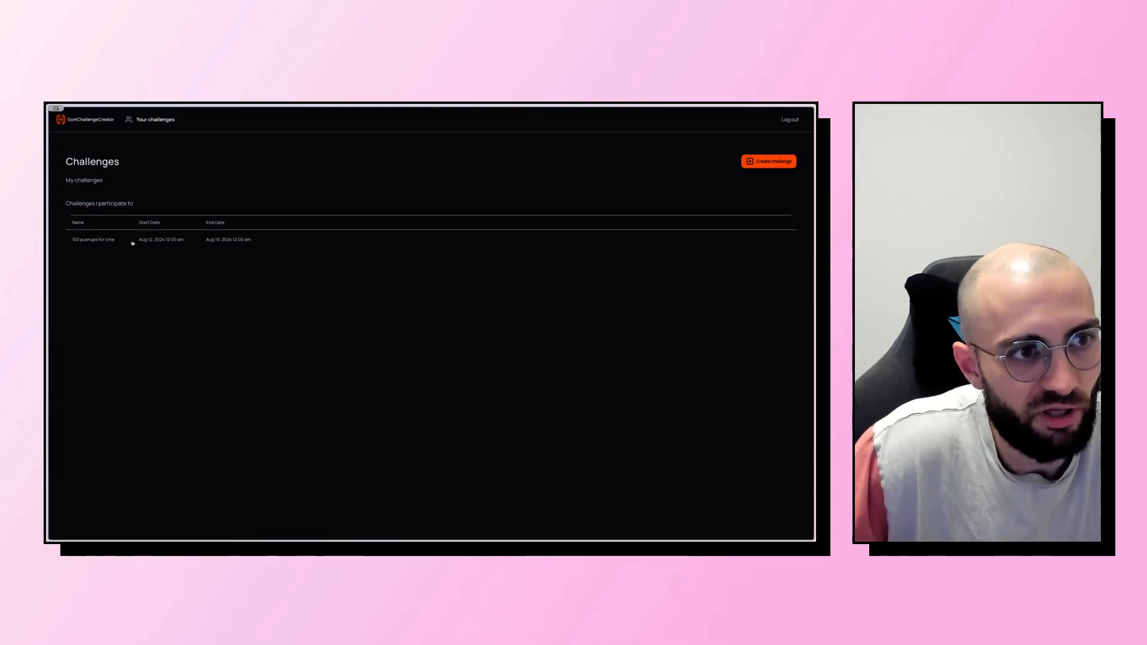
{"action": "left_click", "coordinate": [93, 239]}
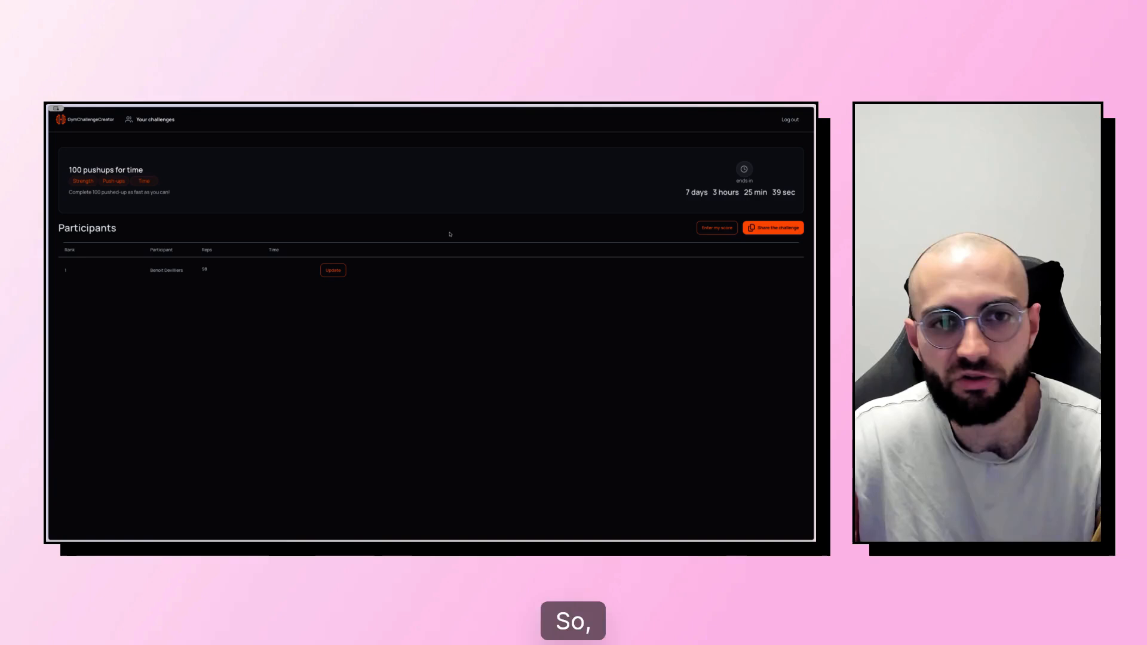